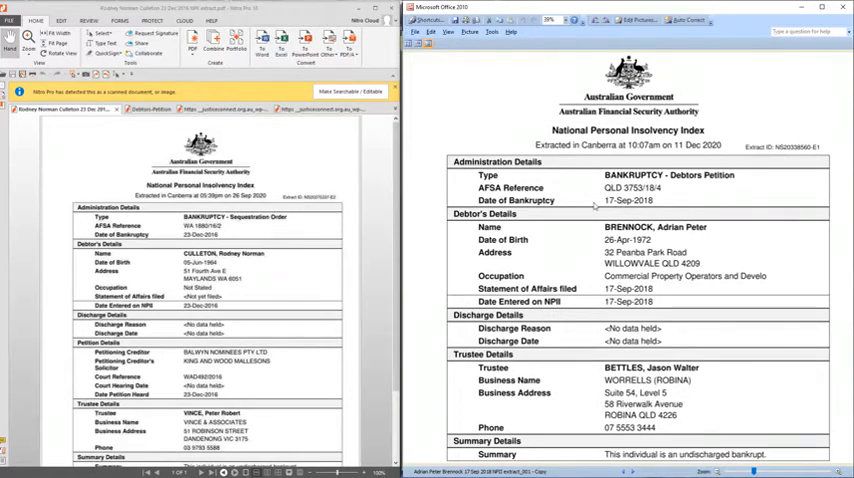
{"action": "mouse_move", "coordinate": [316, 286]}
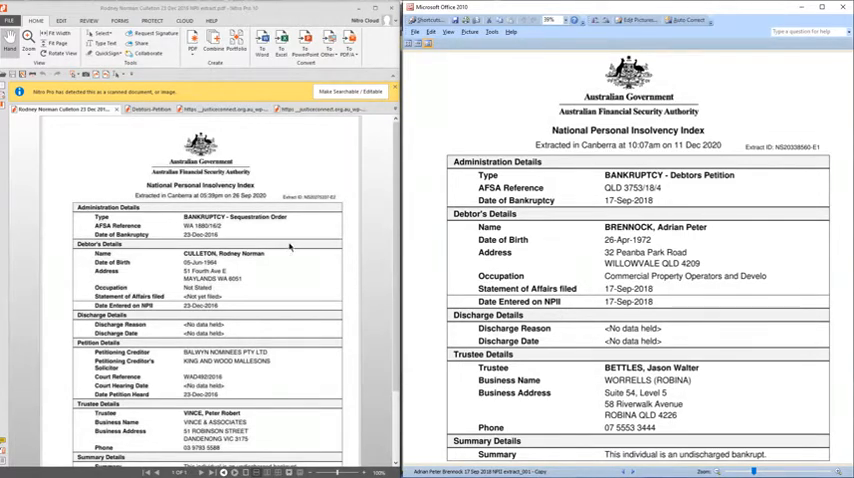
{"action": "scroll", "scroll_direction": "down", "scroll_amount": 3}
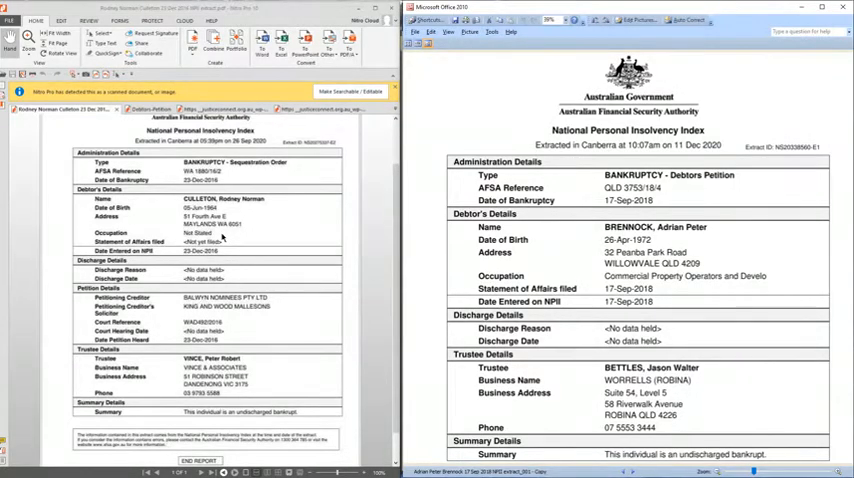
{"action": "mouse_move", "coordinate": [564, 236]}
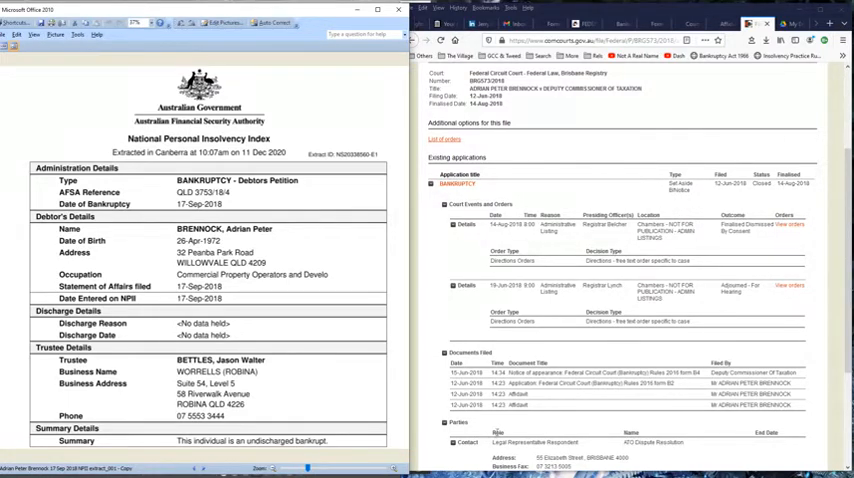
{"action": "scroll", "scroll_direction": "down", "scroll_amount": 3}
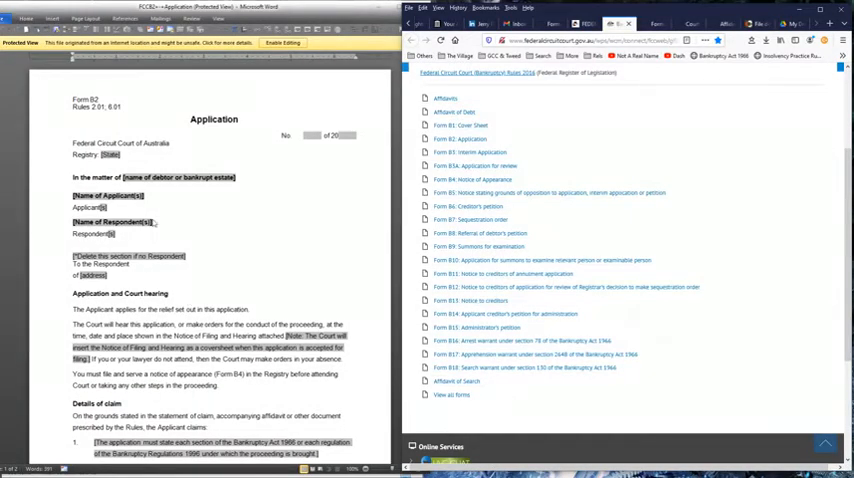
{"action": "scroll", "scroll_direction": "down", "scroll_amount": 3}
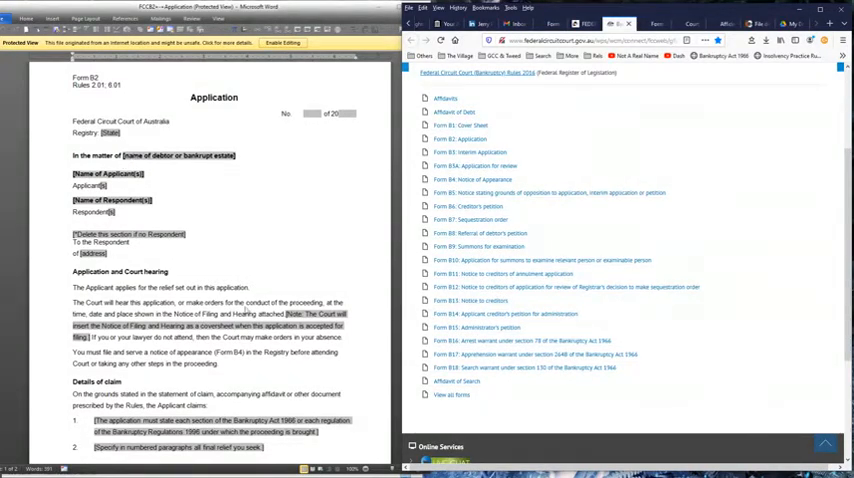
{"action": "scroll", "scroll_direction": "down", "scroll_amount": 3}
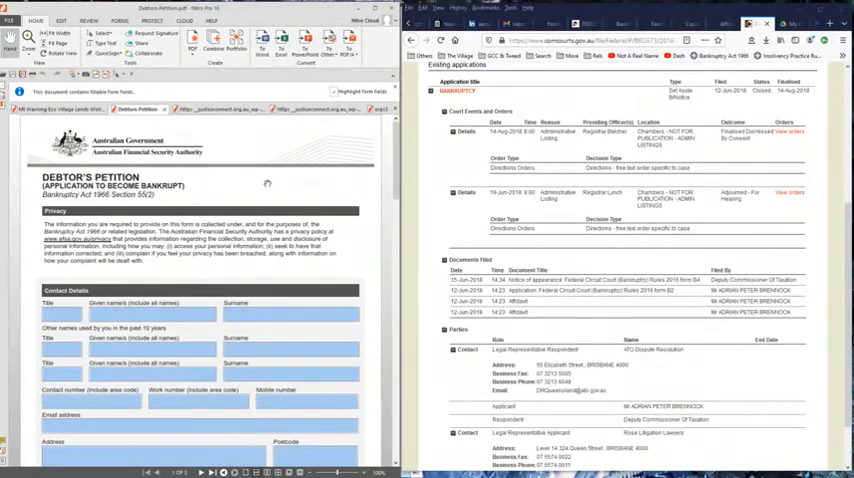
{"action": "scroll", "scroll_direction": "down", "scroll_amount": 3}
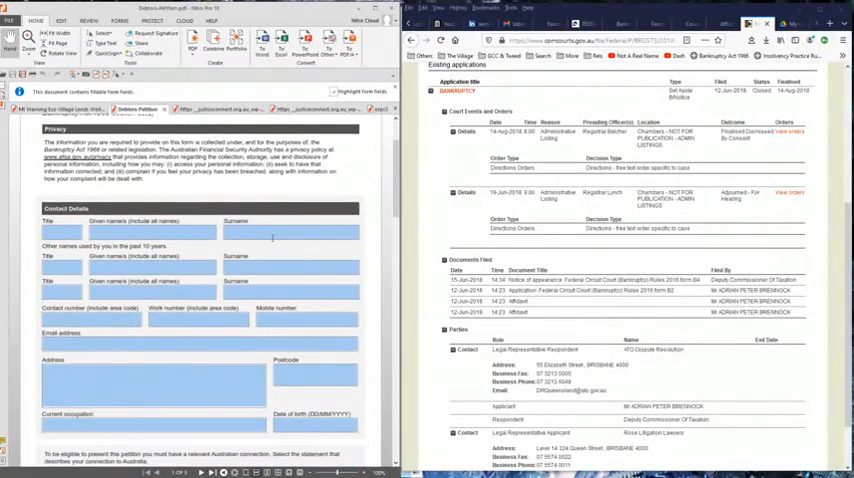
{"action": "scroll", "scroll_direction": "down", "scroll_amount": 3}
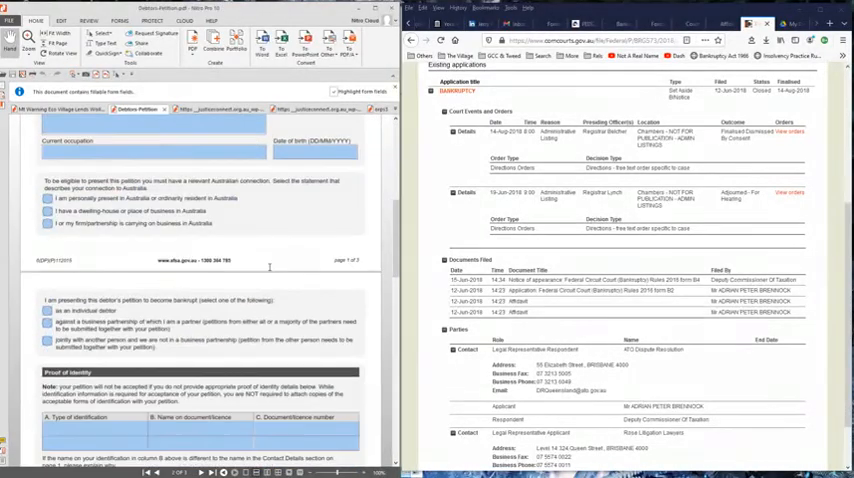
{"action": "scroll", "scroll_direction": "down", "scroll_amount": 3}
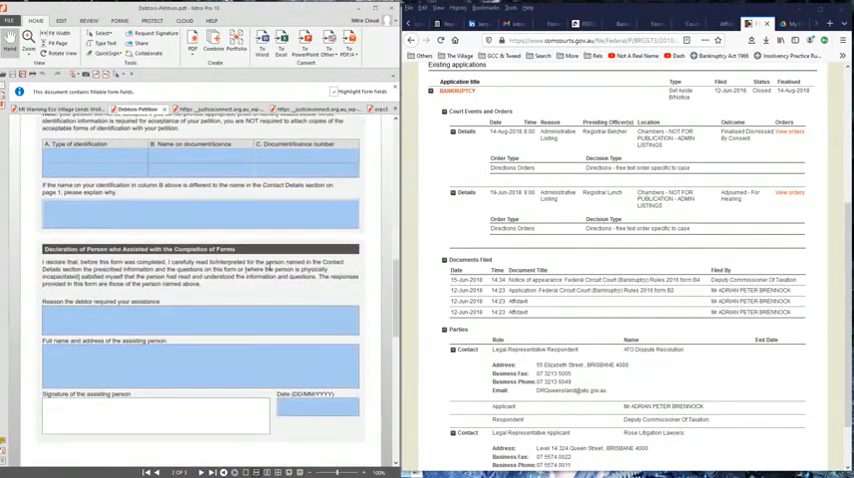
{"action": "scroll", "scroll_direction": "down", "scroll_amount": 3}
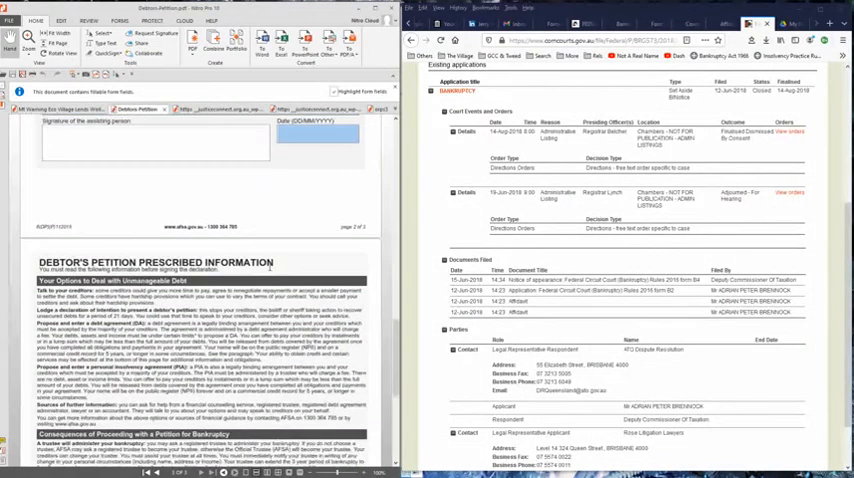
{"action": "scroll", "scroll_direction": "down", "scroll_amount": 3}
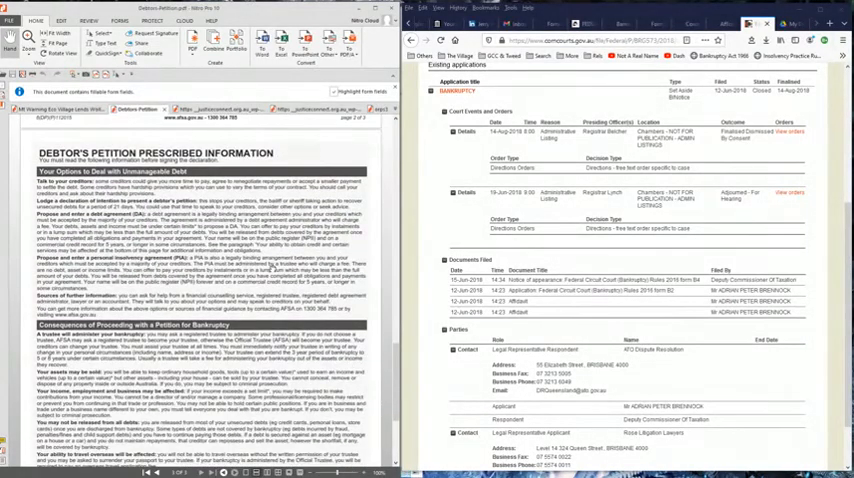
{"action": "scroll", "scroll_direction": "down", "scroll_amount": 3}
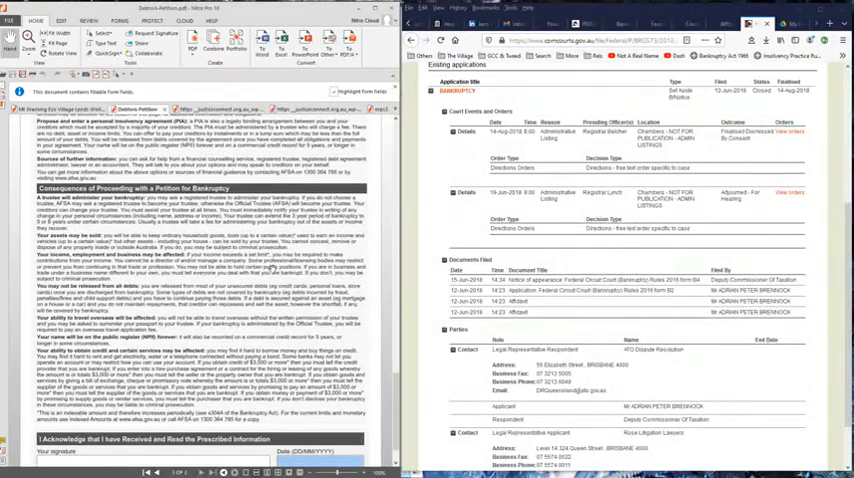